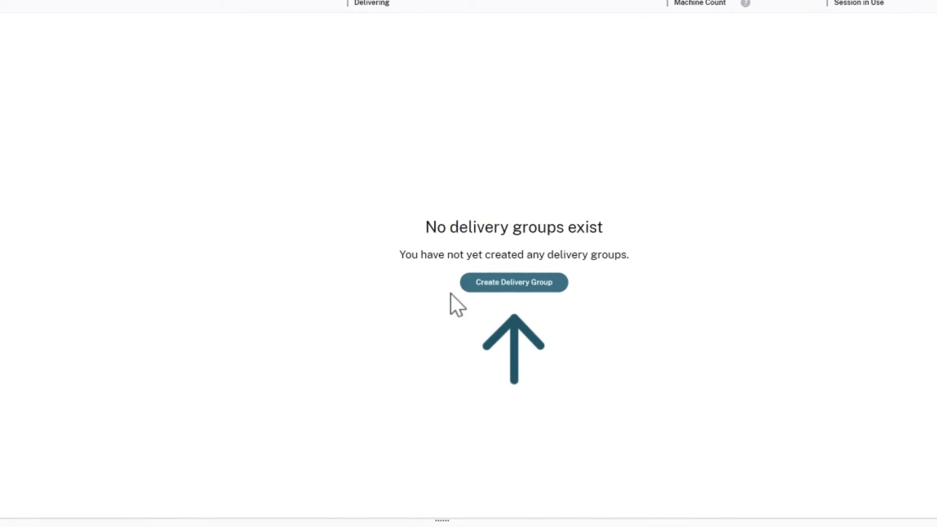
Start a new delivery group, pass the introduction and pick the Windows 11 machine catalog.
click(514, 282)
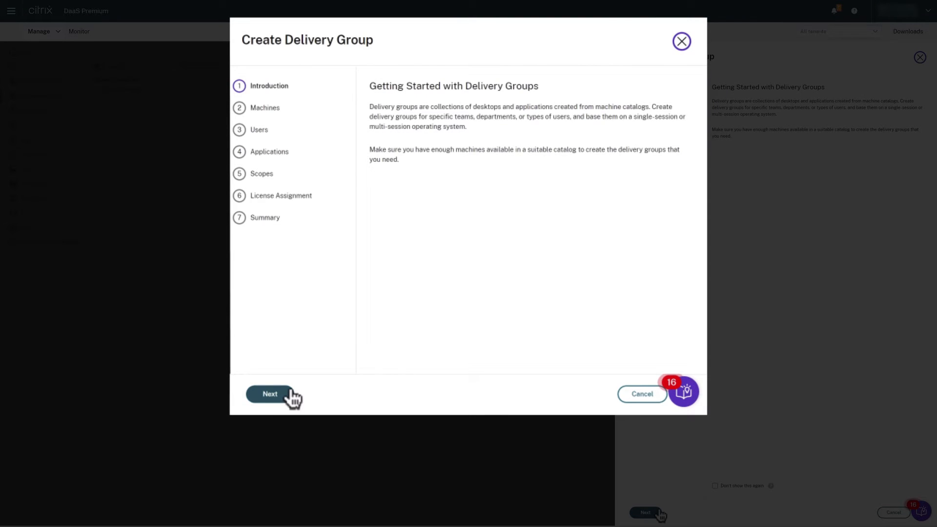
click(269, 393)
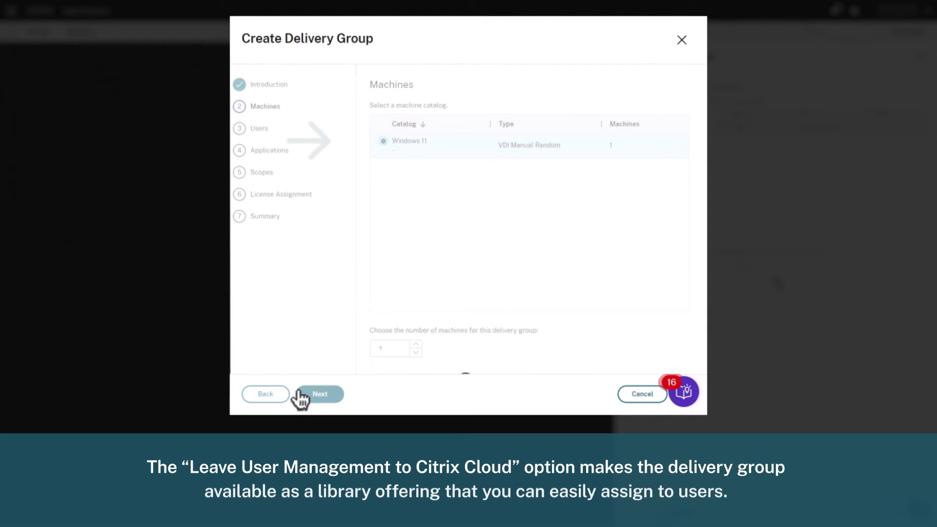
click(320, 393)
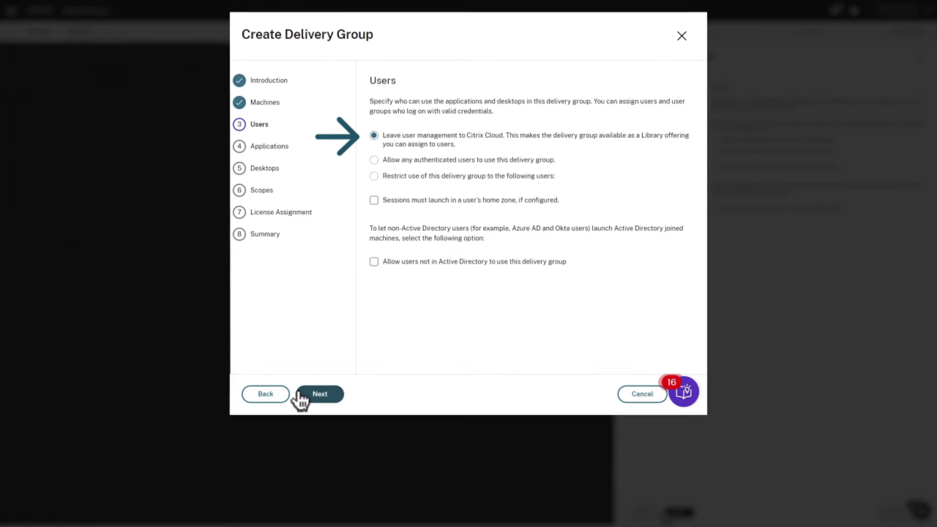
Keep 'Leave user management to Citrix Cloud' and continue to Applications.
click(320, 393)
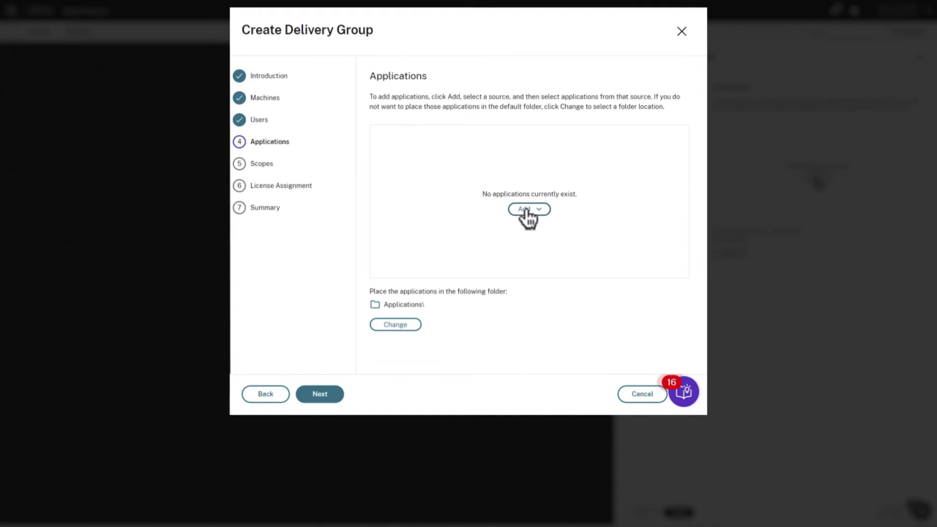
Add Calculator and Notepad from the Start menu, keep default scope and site license, reach Summary.
click(529, 209)
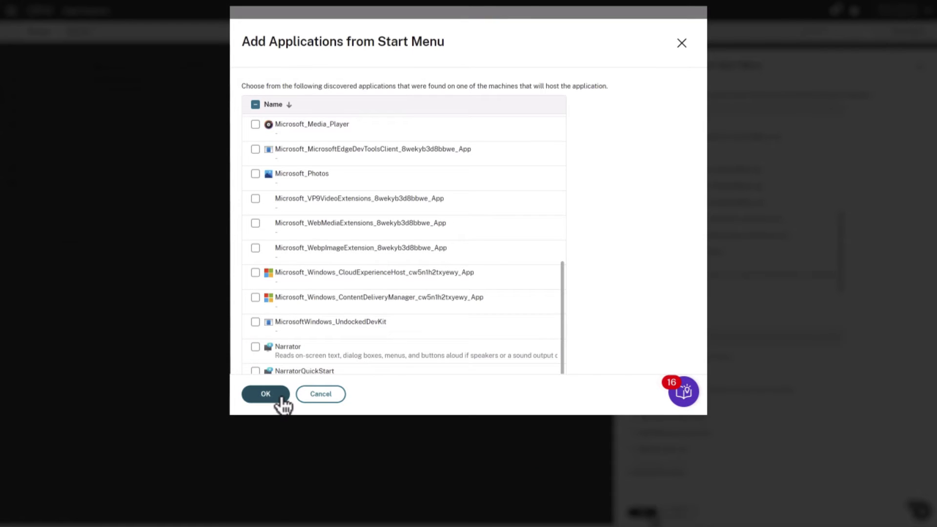
click(265, 394)
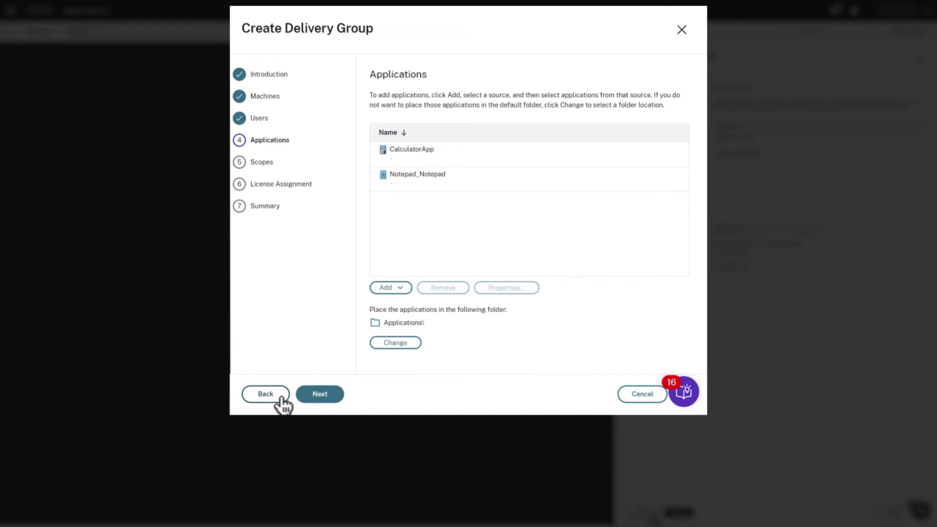
click(321, 394)
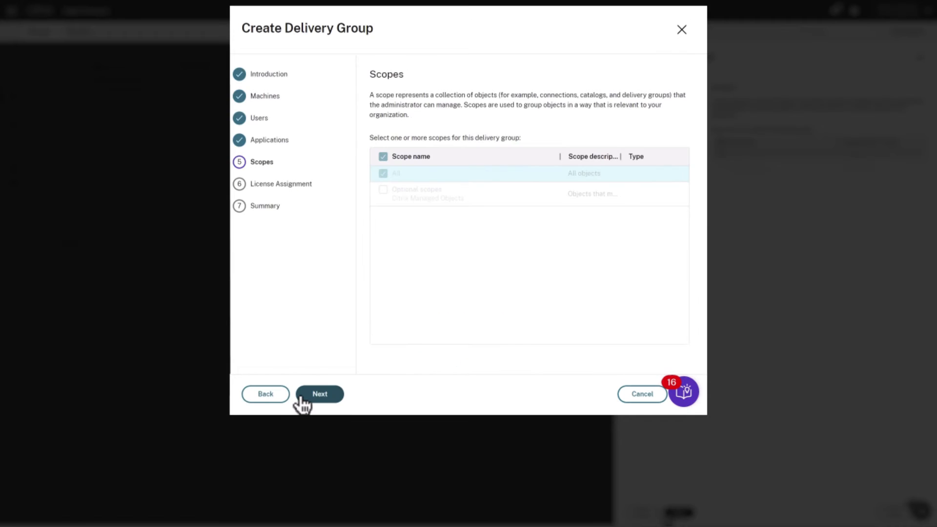
click(320, 394)
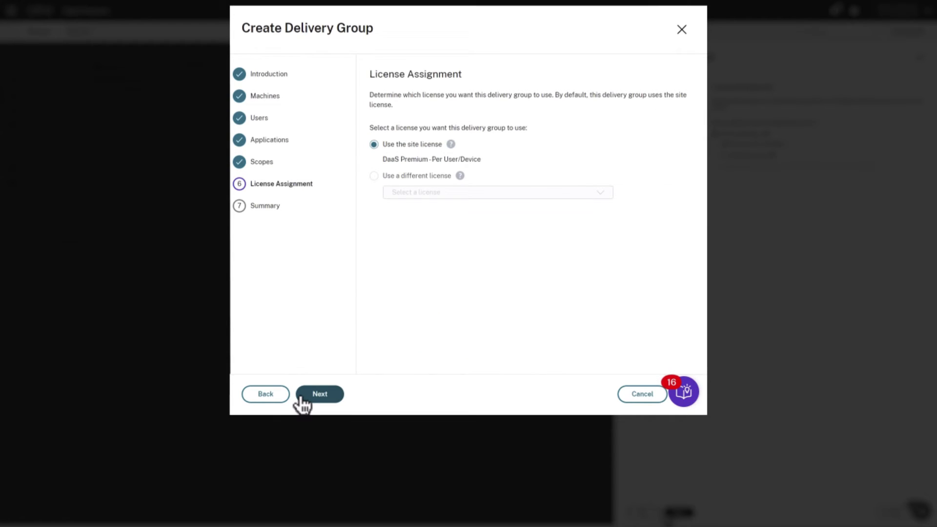
click(320, 393)
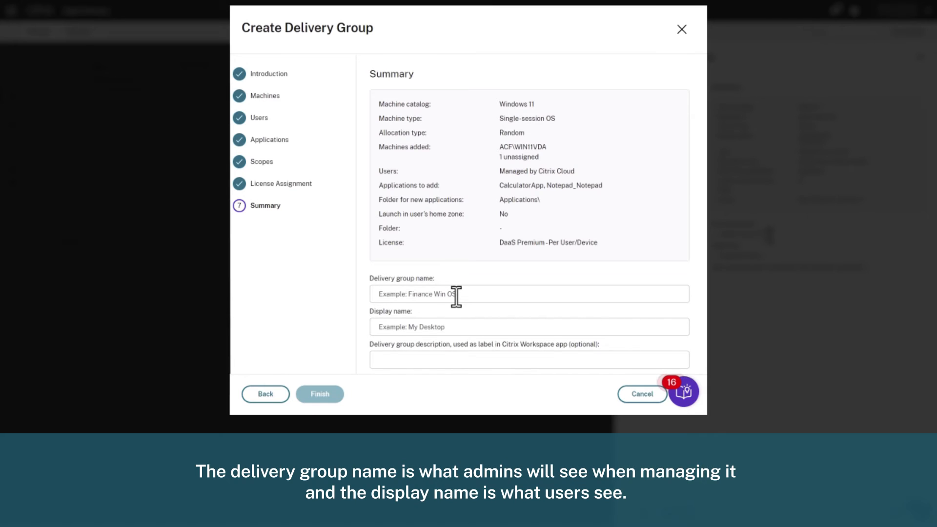
Name the group 'Windows 11' with display name 'My Windows 11 Desktop' and finish creation.
text(My Windows 11 Desktop)
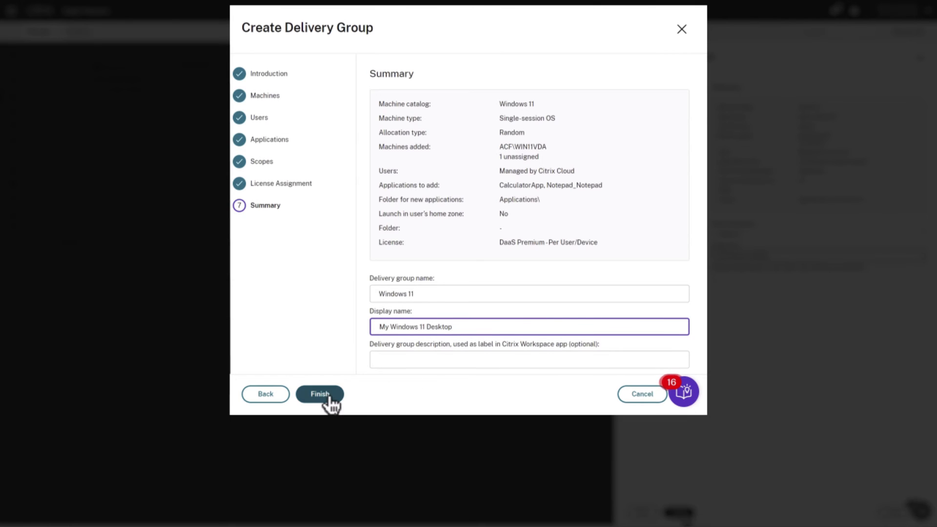
click(320, 394)
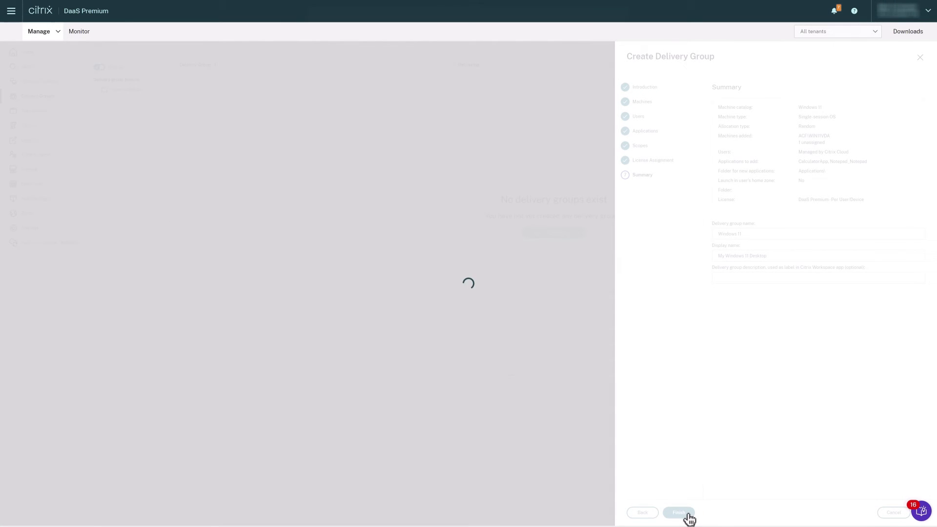
click(679, 512)
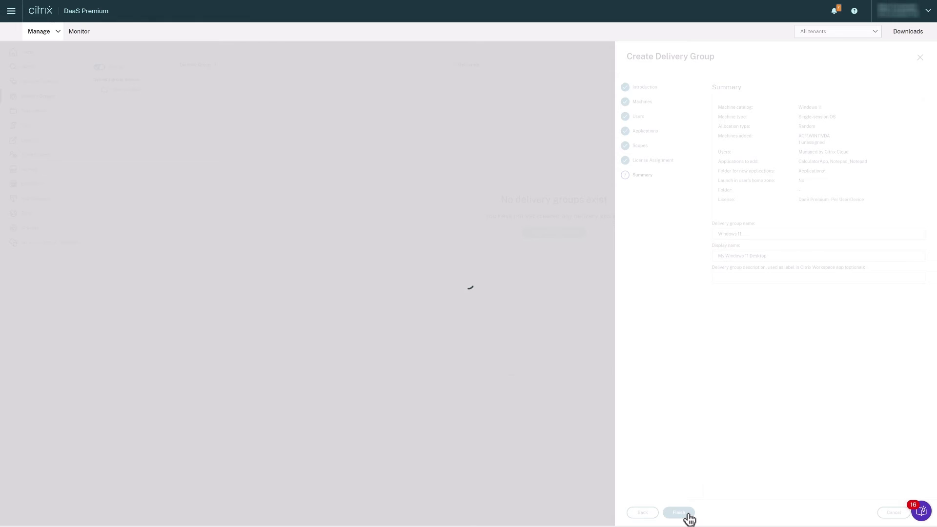
click(680, 512)
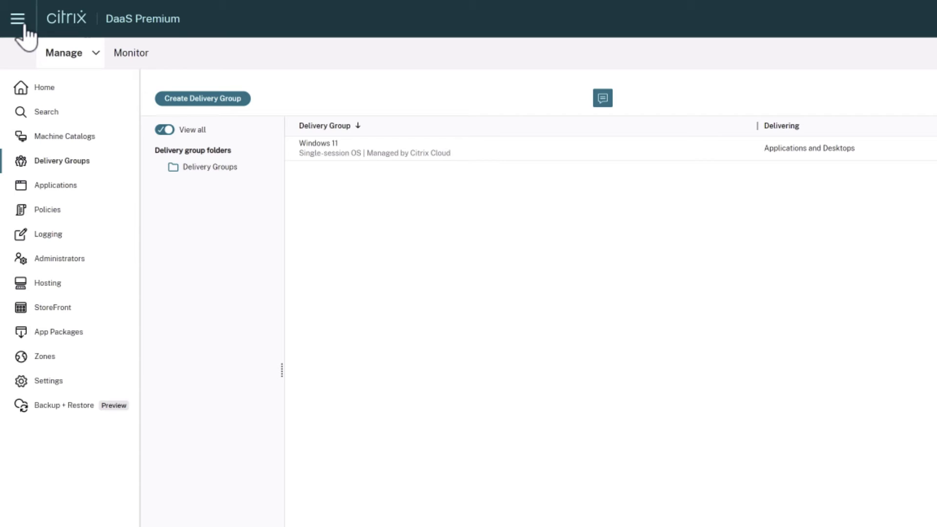
Go to the Library via the hamburger menu and reach the Windows 11 (Desktops) offering's options.
click(16, 20)
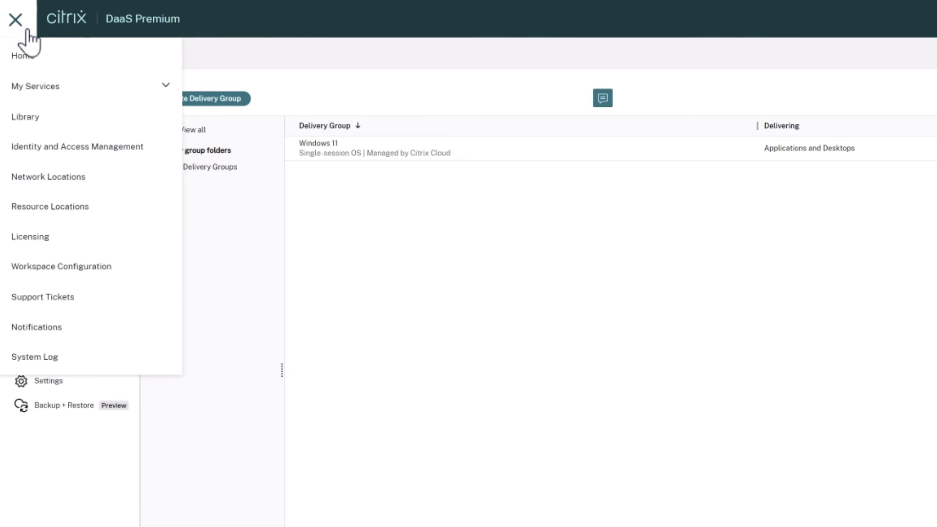
click(24, 115)
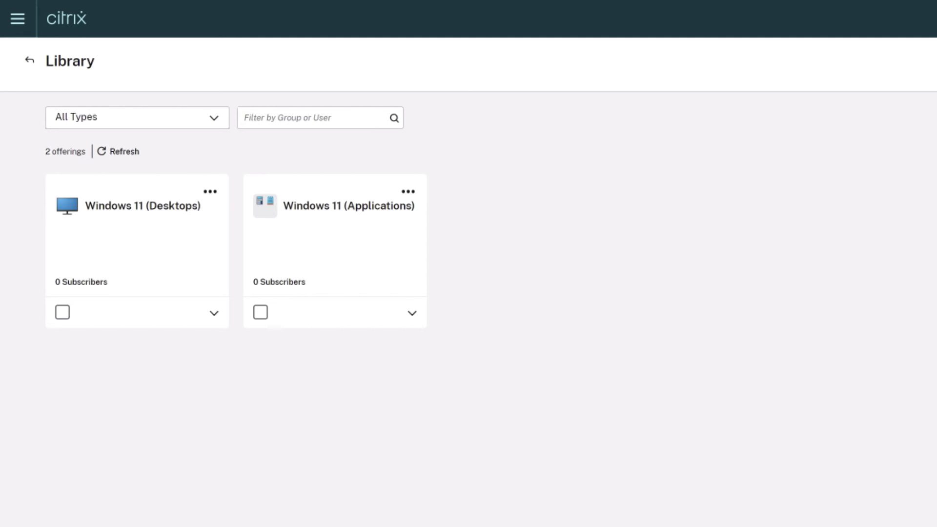
mouse_move(229, 223)
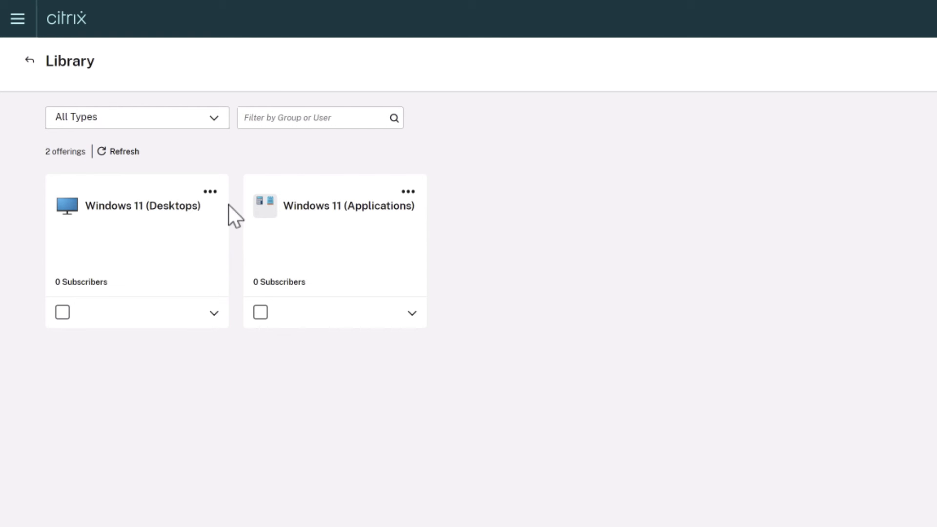
click(209, 191)
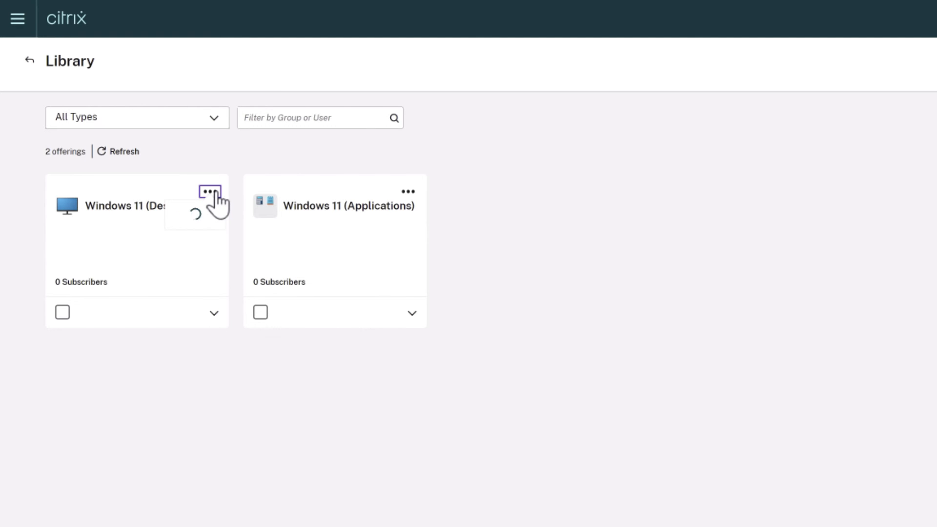
Subscribe acf.lab Domain Users to the Windows 11 Desktops and Applications offerings.
click(208, 192)
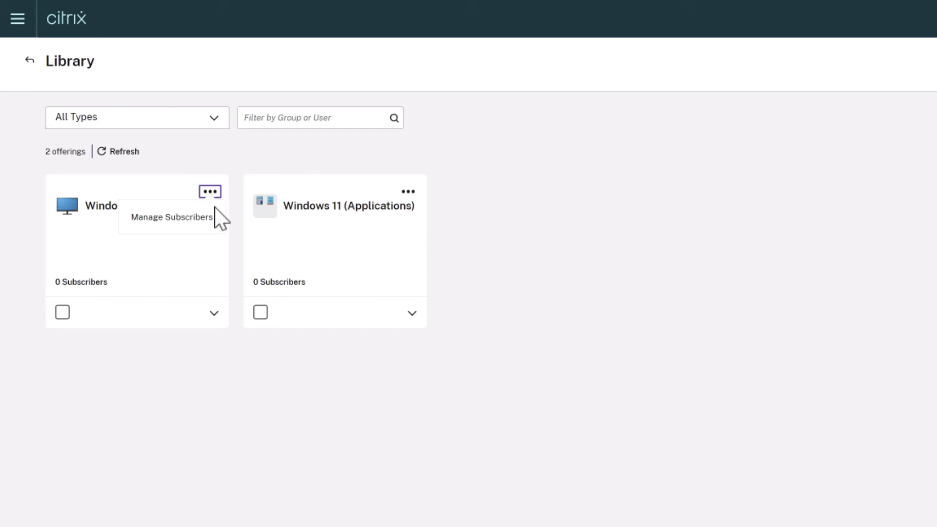
click(170, 217)
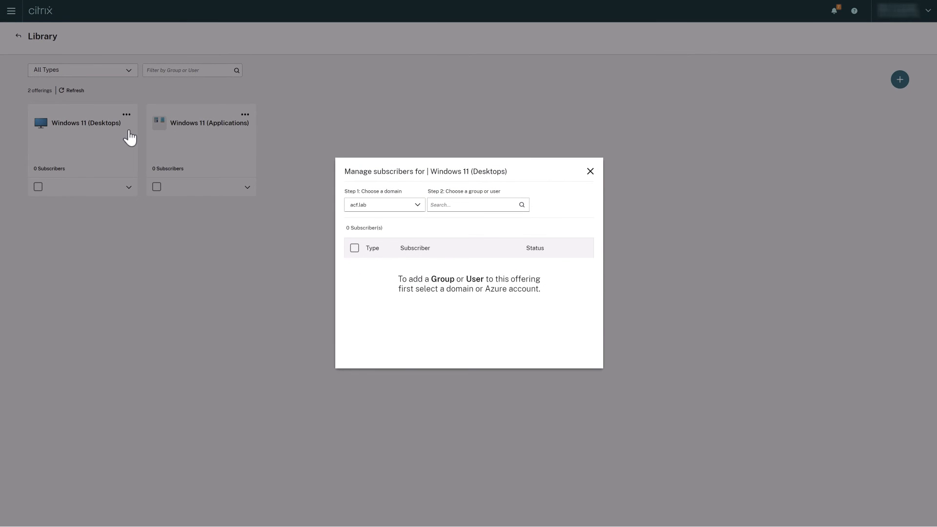
click(462, 230)
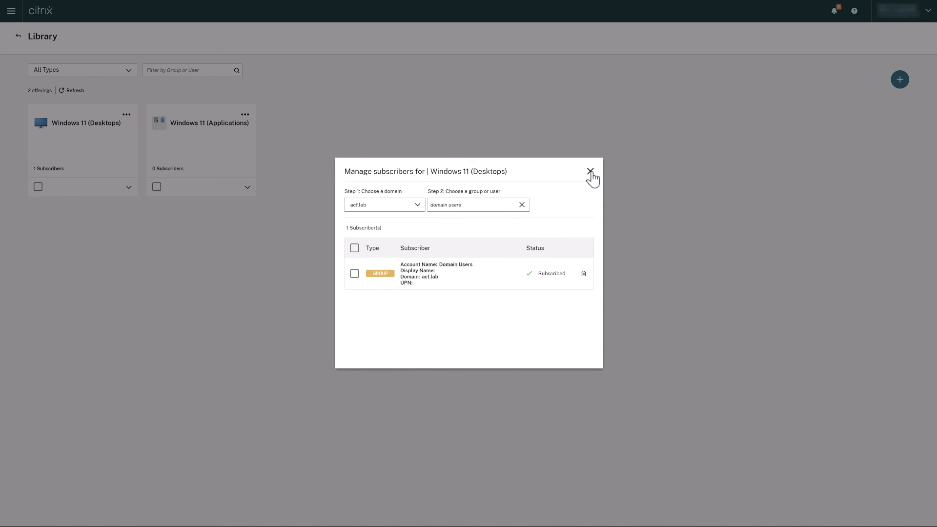
click(590, 170)
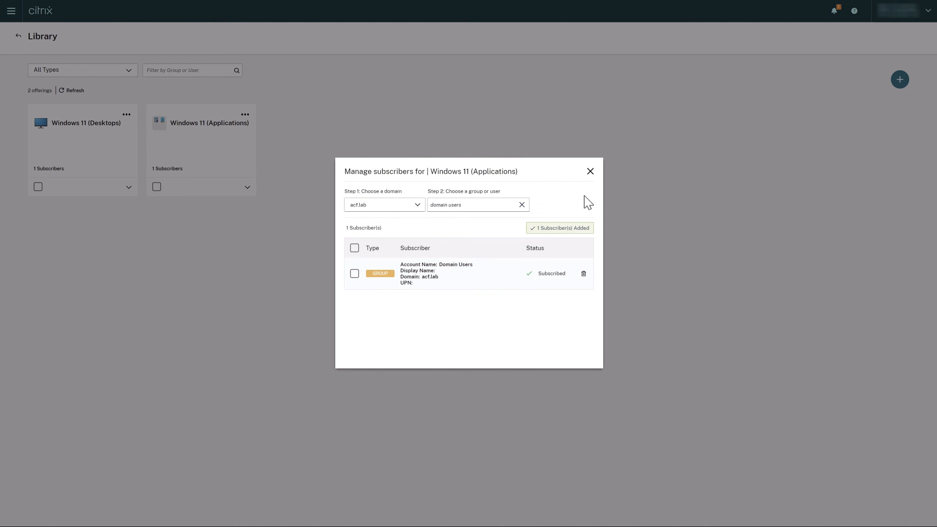
click(591, 171)
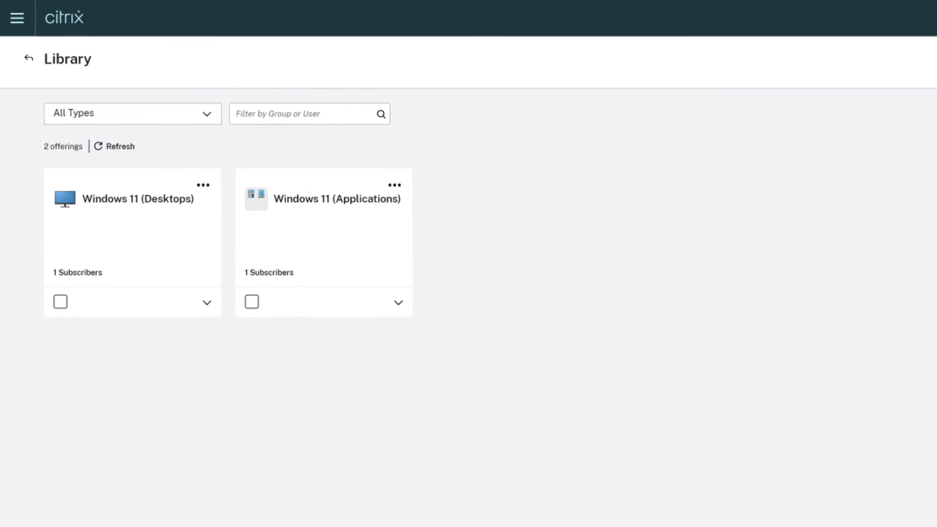